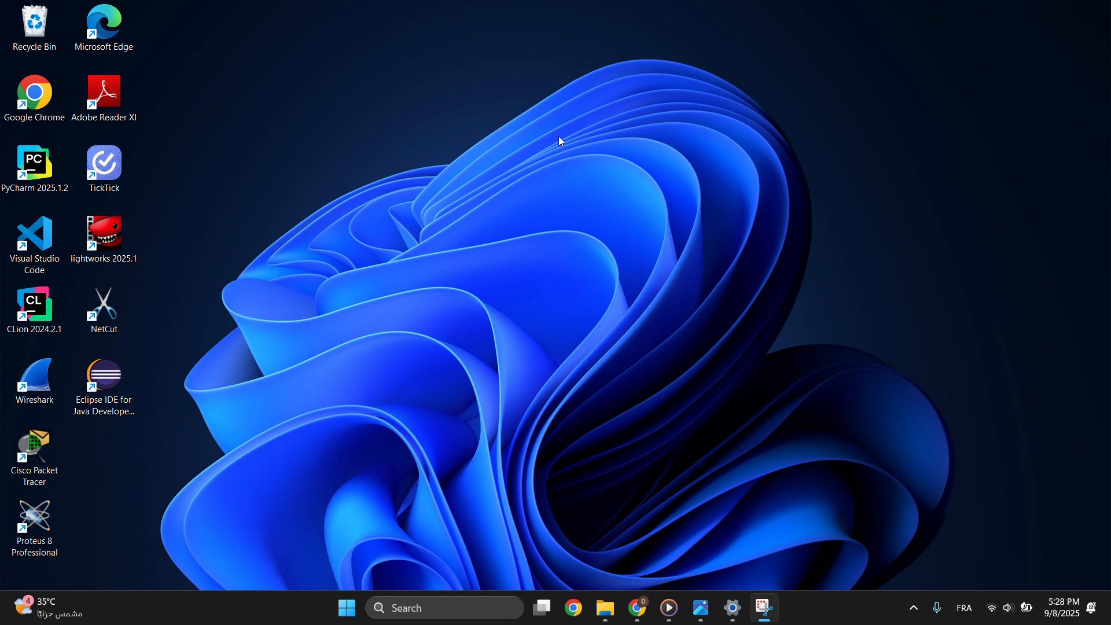
pyautogui.moveTo(556, 139)
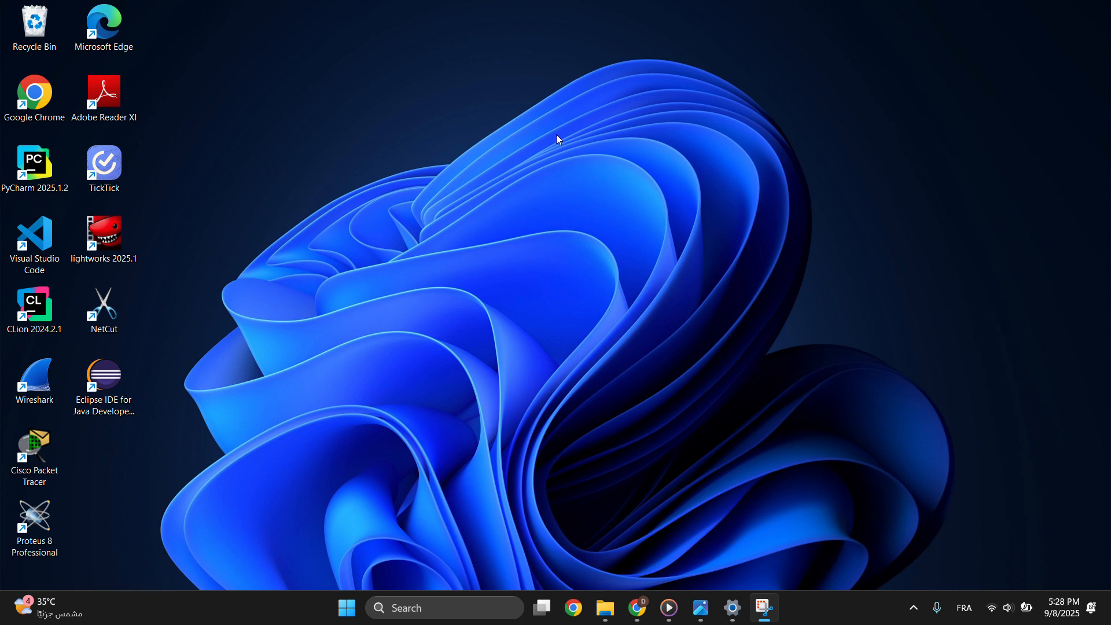
pyautogui.moveTo(552, 133)
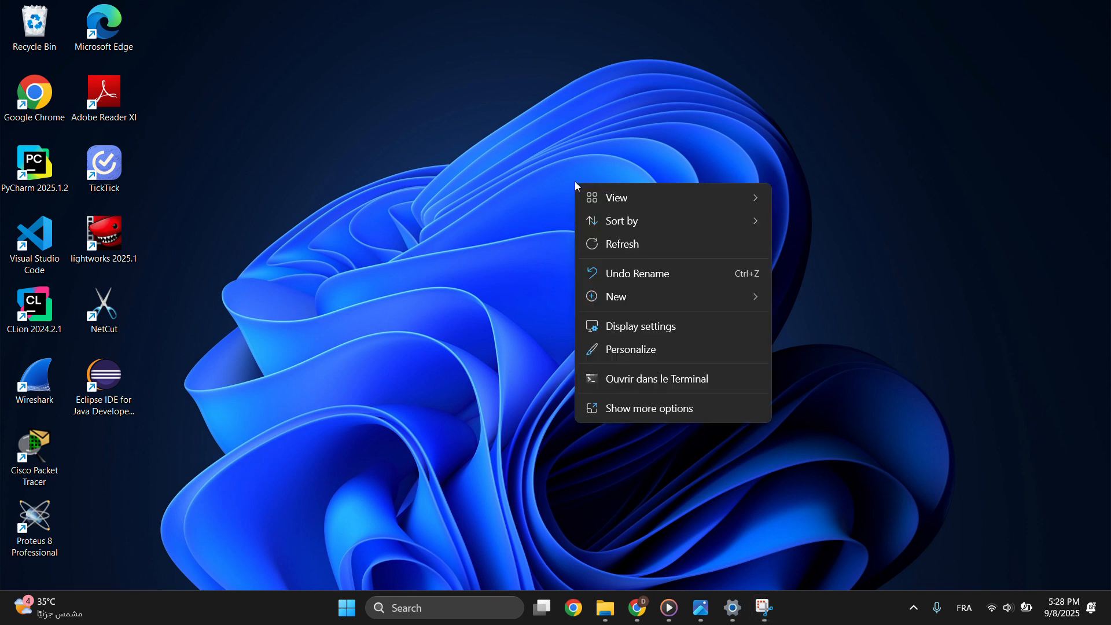
# Step: Open Display settings from the desktop menu to show the 1920 × 1080 resolution
pyautogui.click(638, 326)
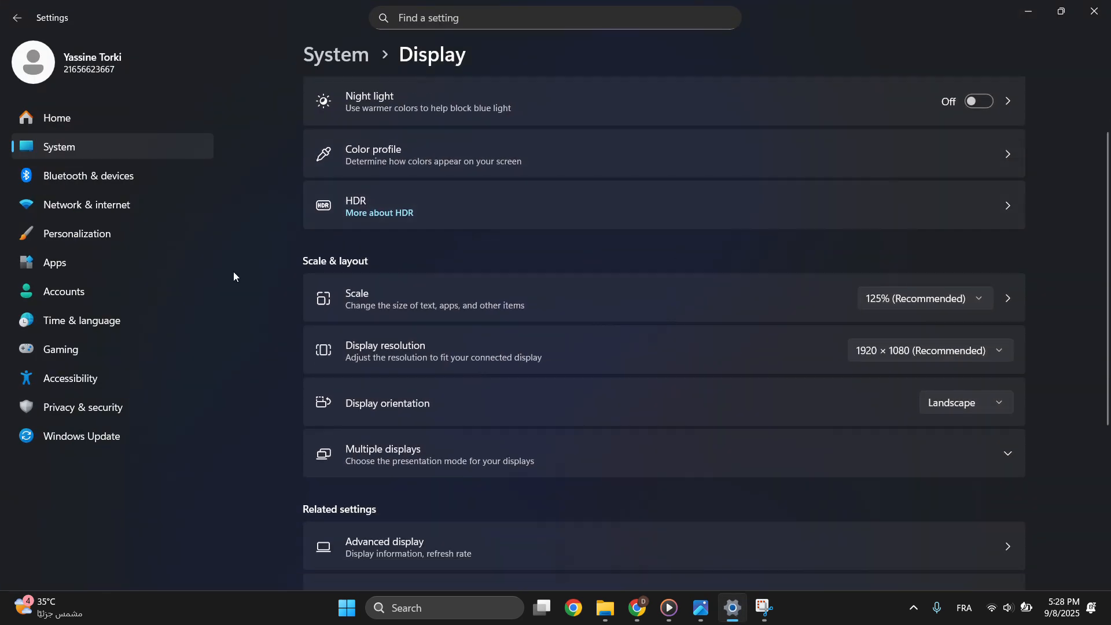
pyautogui.moveTo(535, 372)
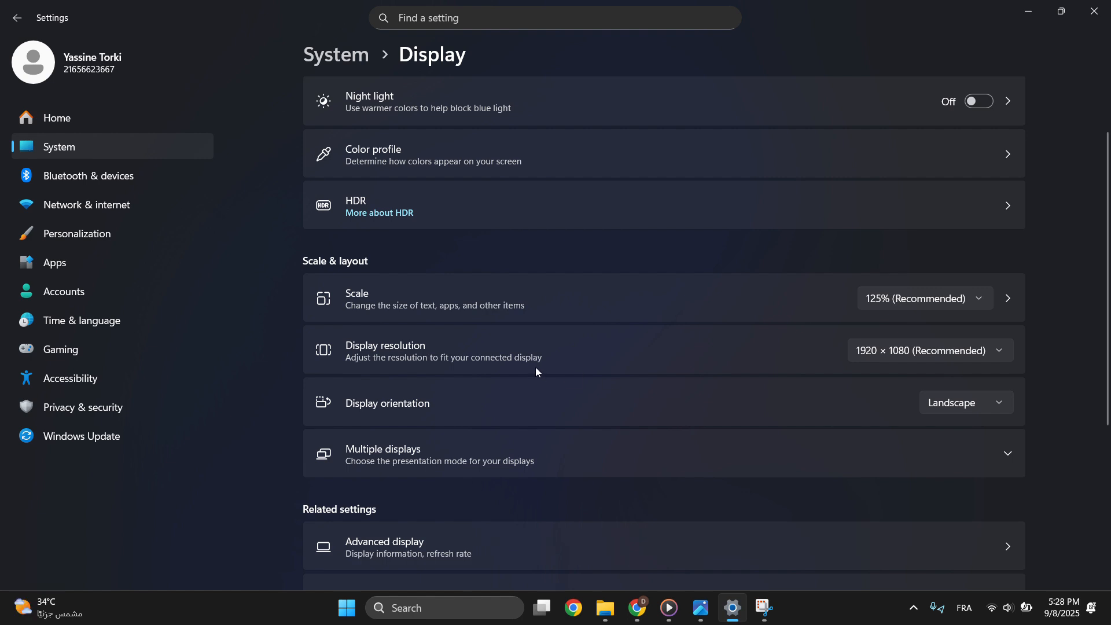
pyautogui.moveTo(935, 341)
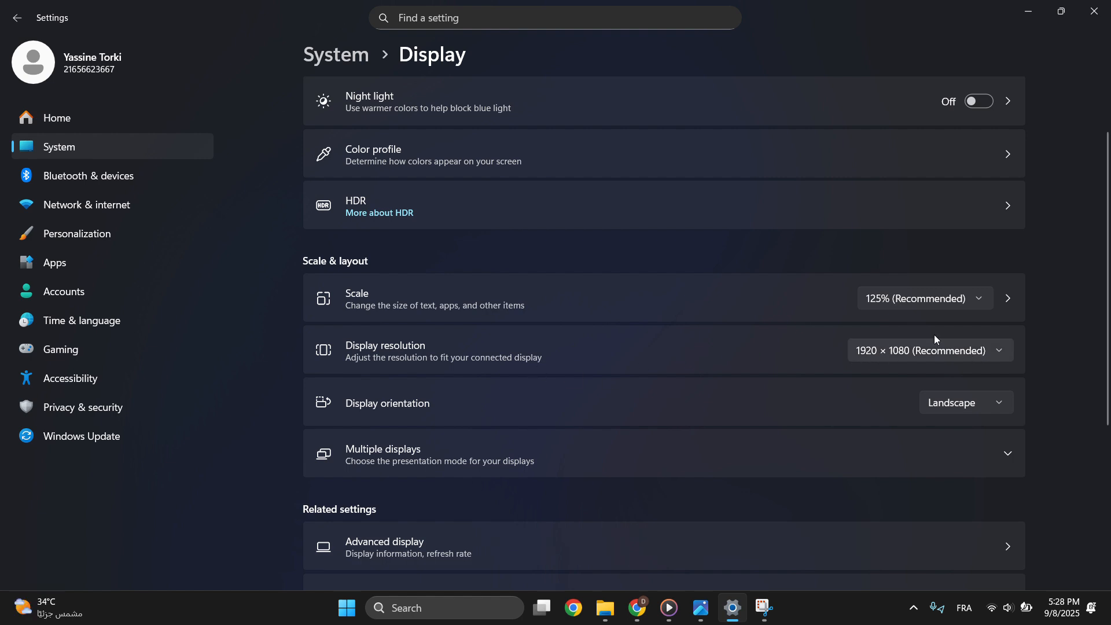
pyautogui.moveTo(916, 299)
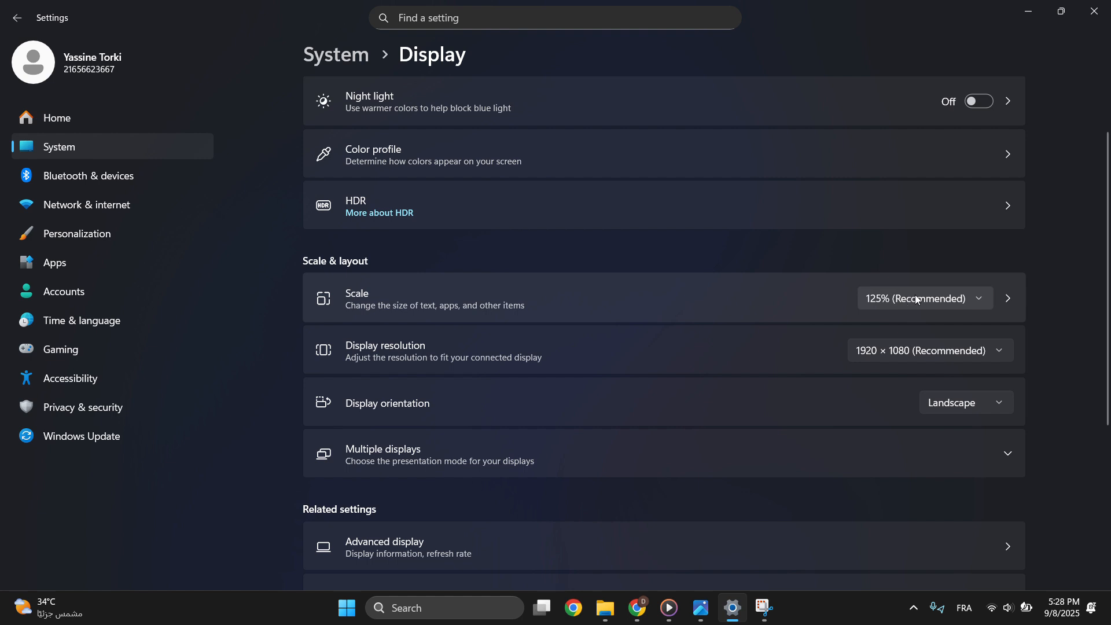
pyautogui.moveTo(943, 359)
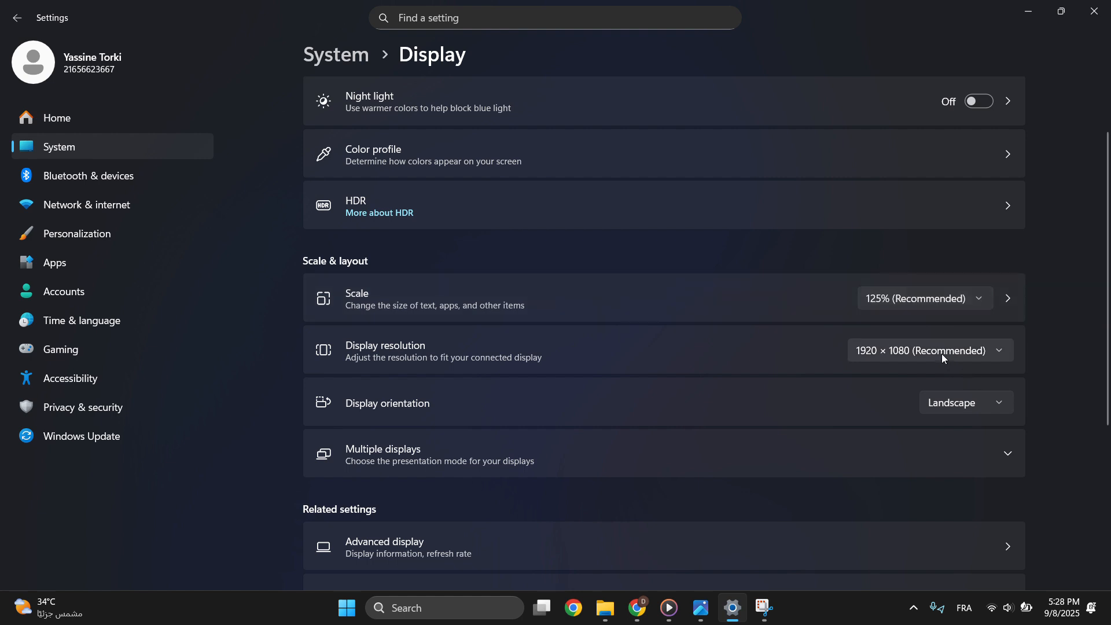
pyautogui.click(929, 350)
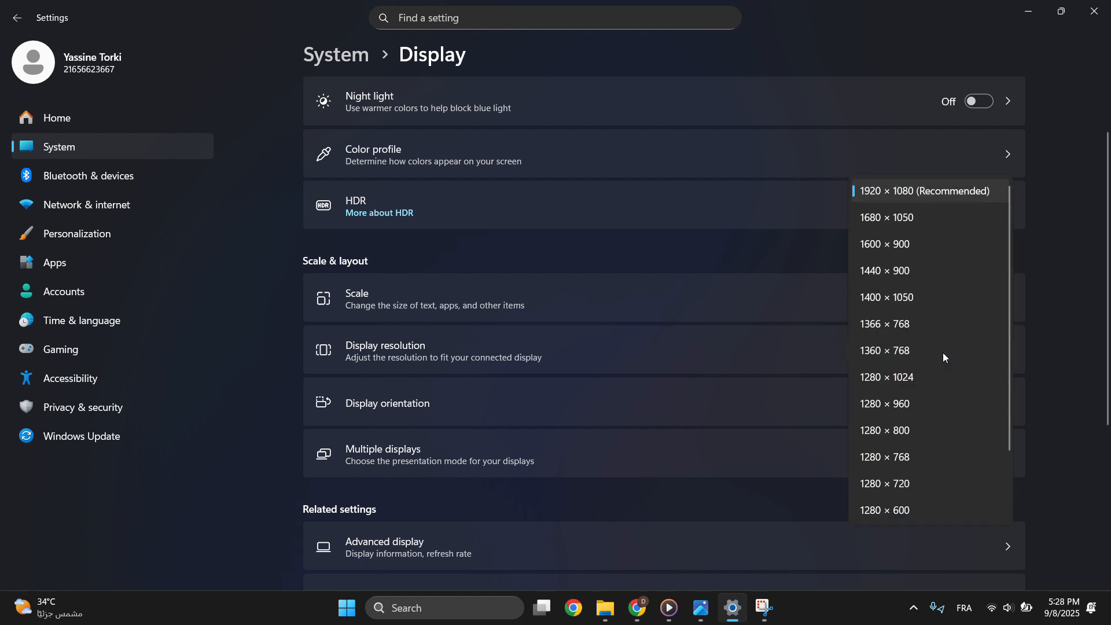
pyautogui.moveTo(938, 395)
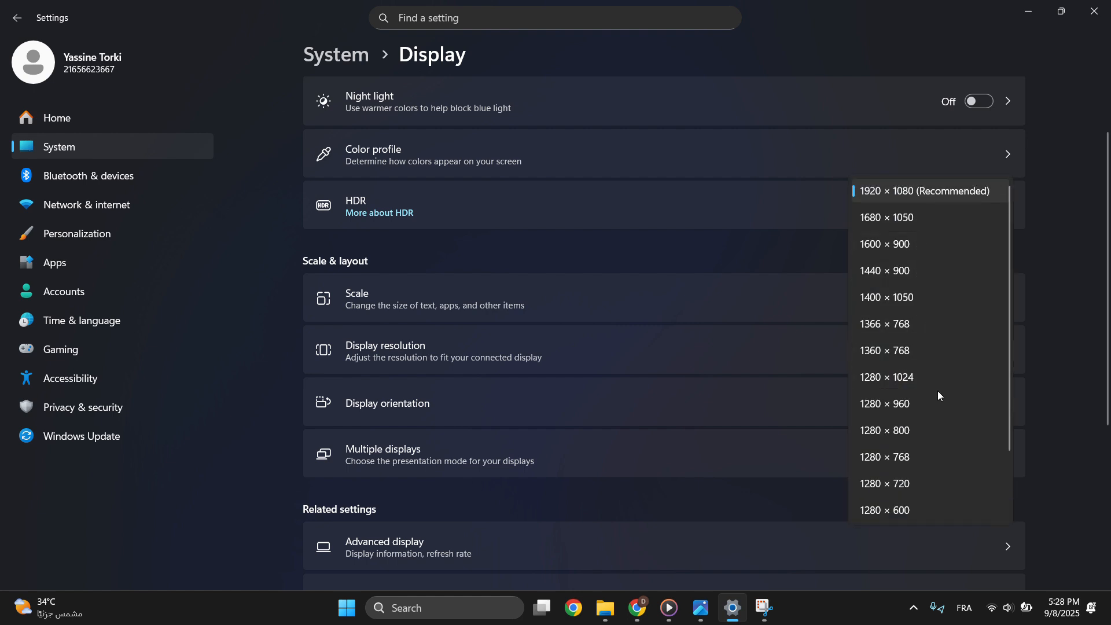
pyautogui.moveTo(1070, 318)
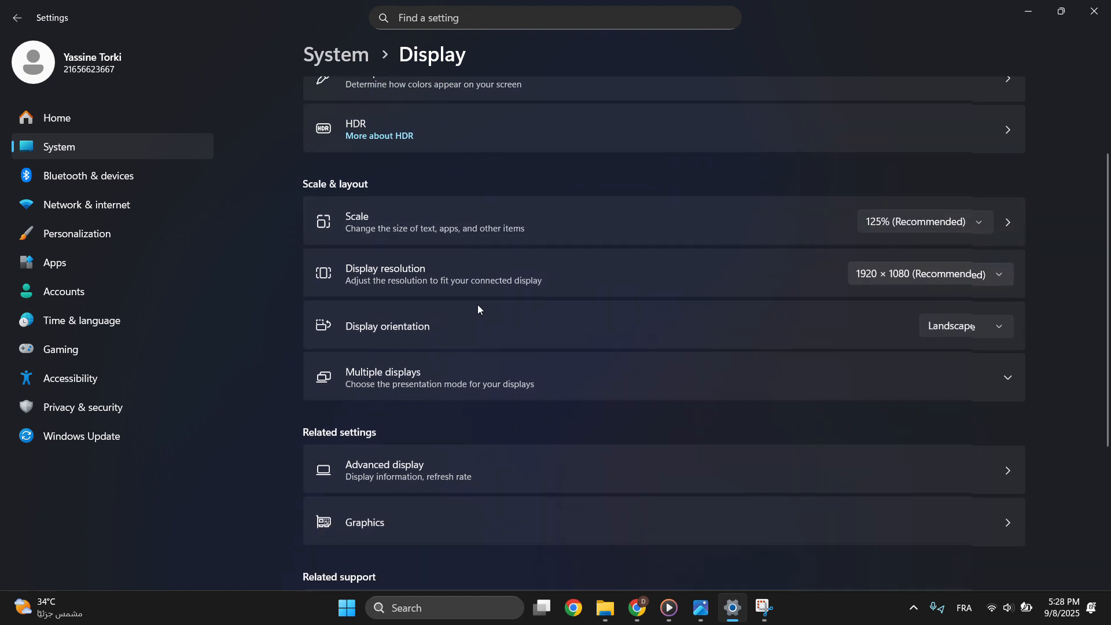
pyautogui.click(930, 274)
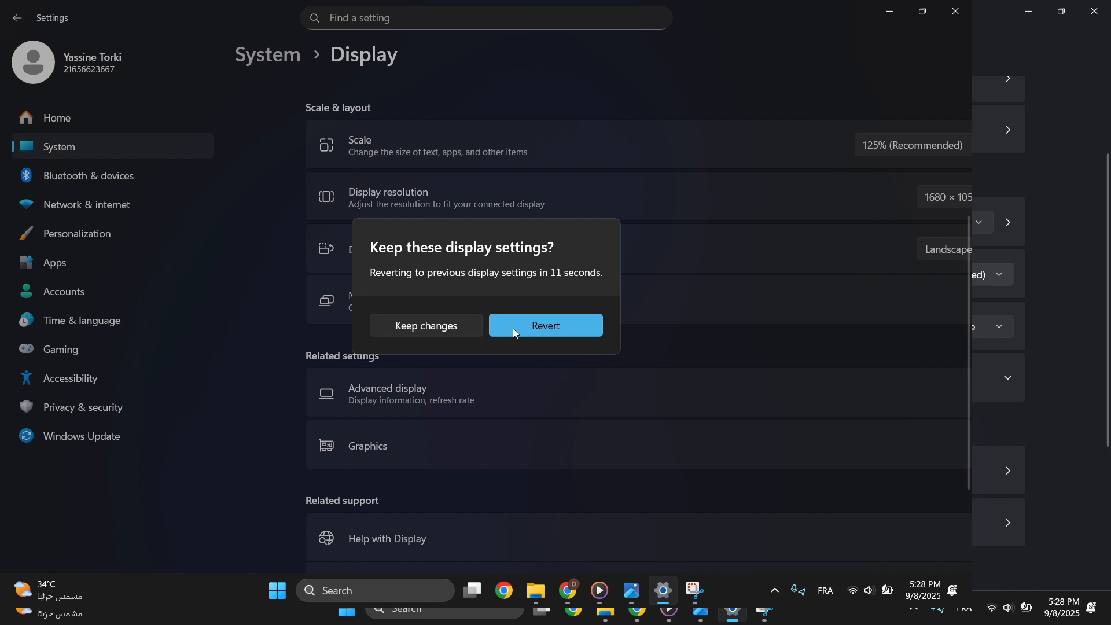
pyautogui.click(546, 325)
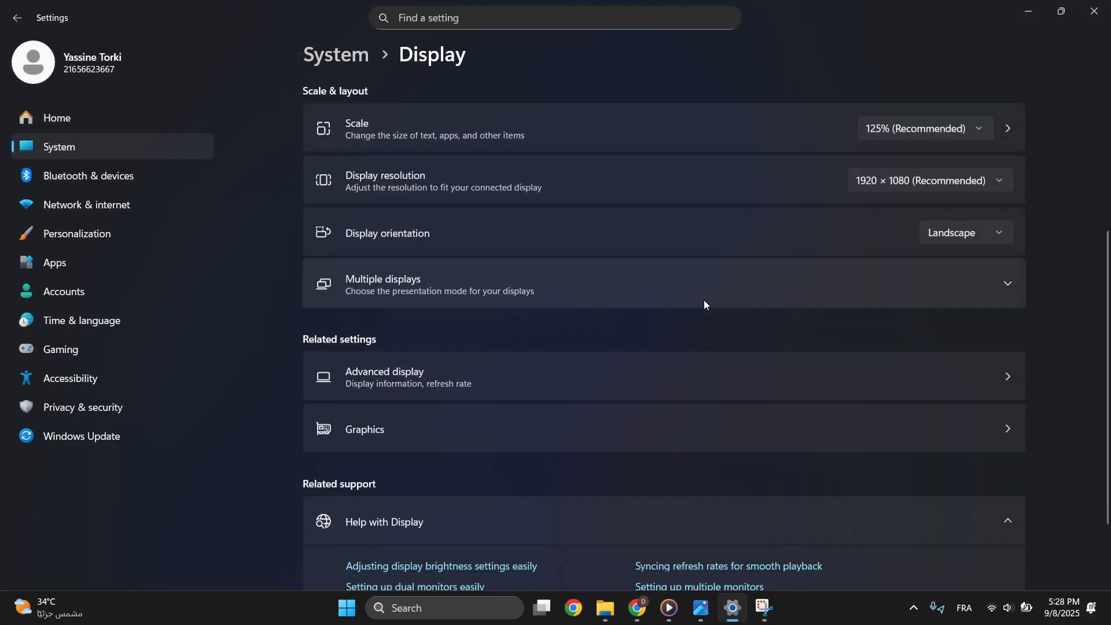
# Step: Scroll the Display page down toward Graphics under Related settings
pyautogui.scroll(-3)
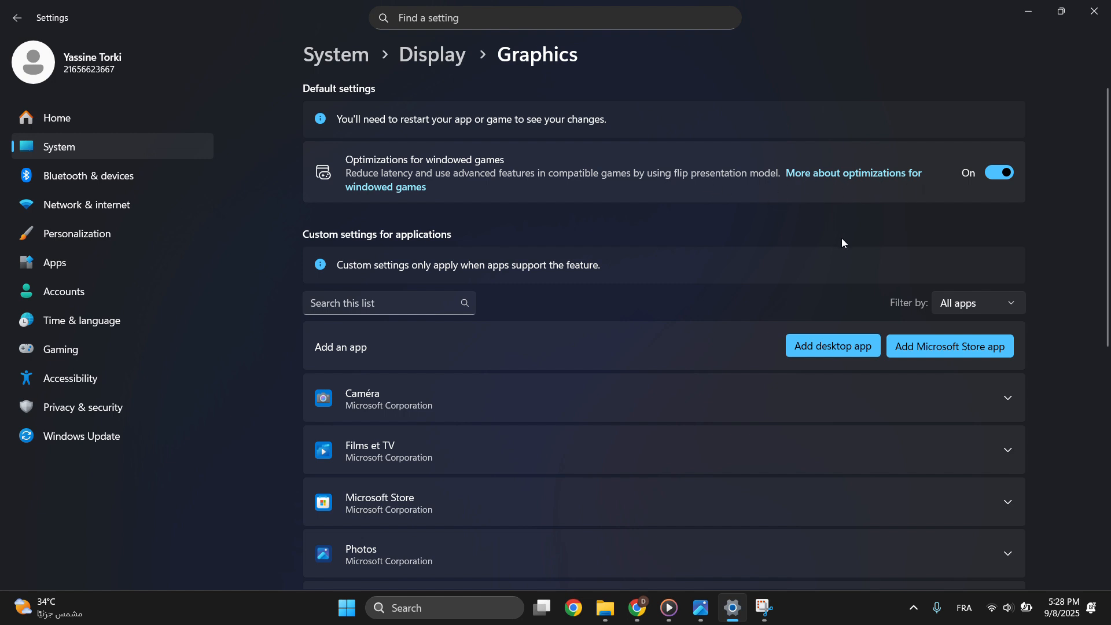
pyautogui.moveTo(763, 595)
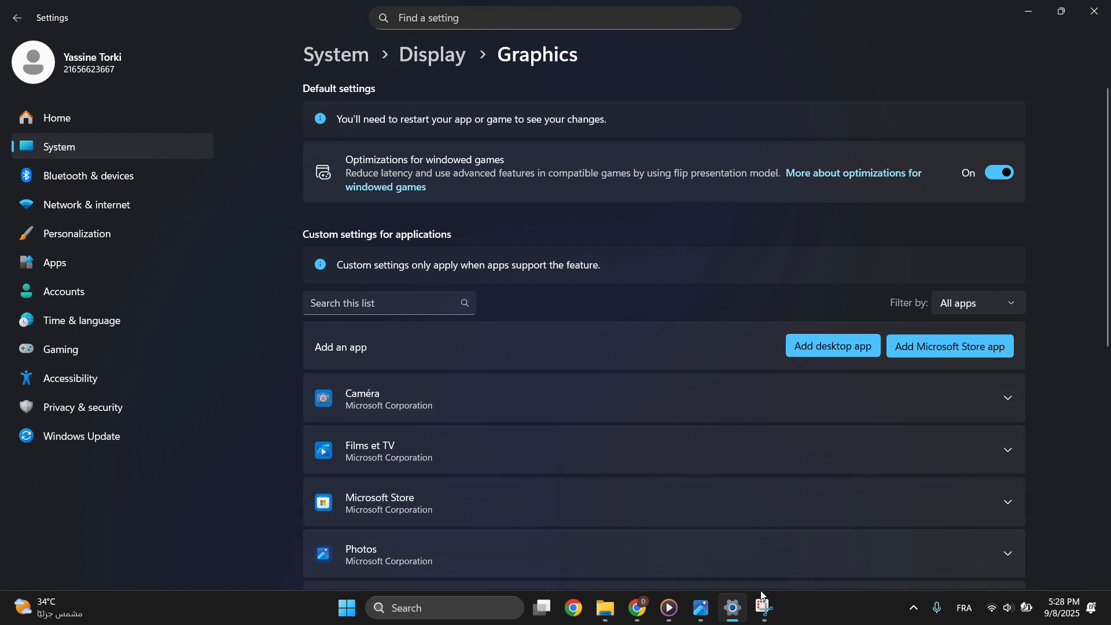
pyautogui.moveTo(699, 607)
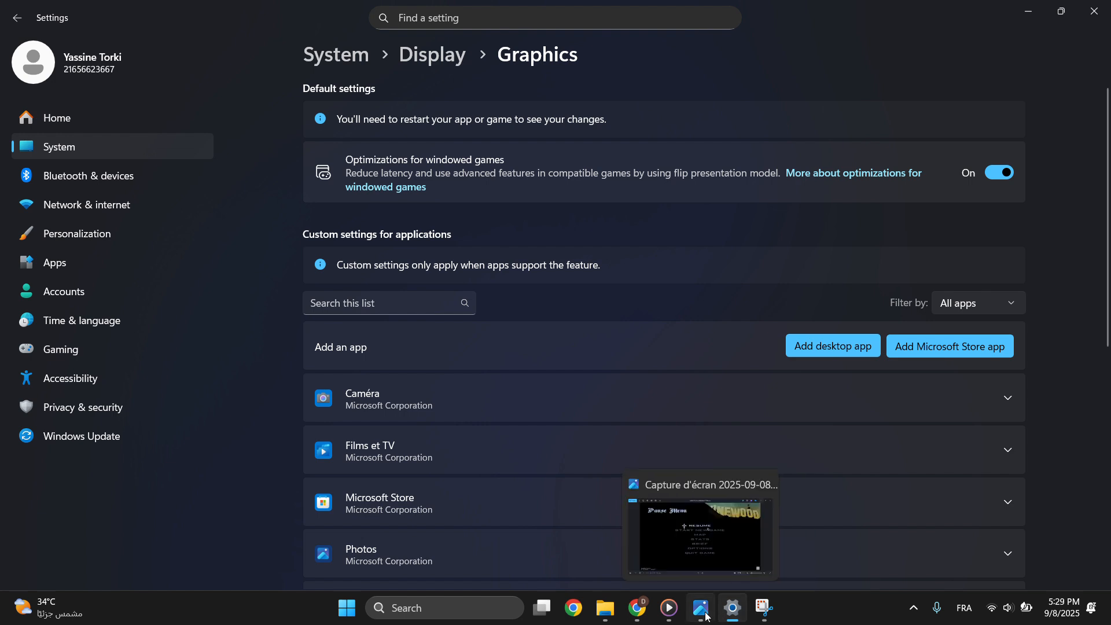
# Step: Open the game's Pause Menu screenshot in Microsoft Photos from the taskbar
pyautogui.click(698, 534)
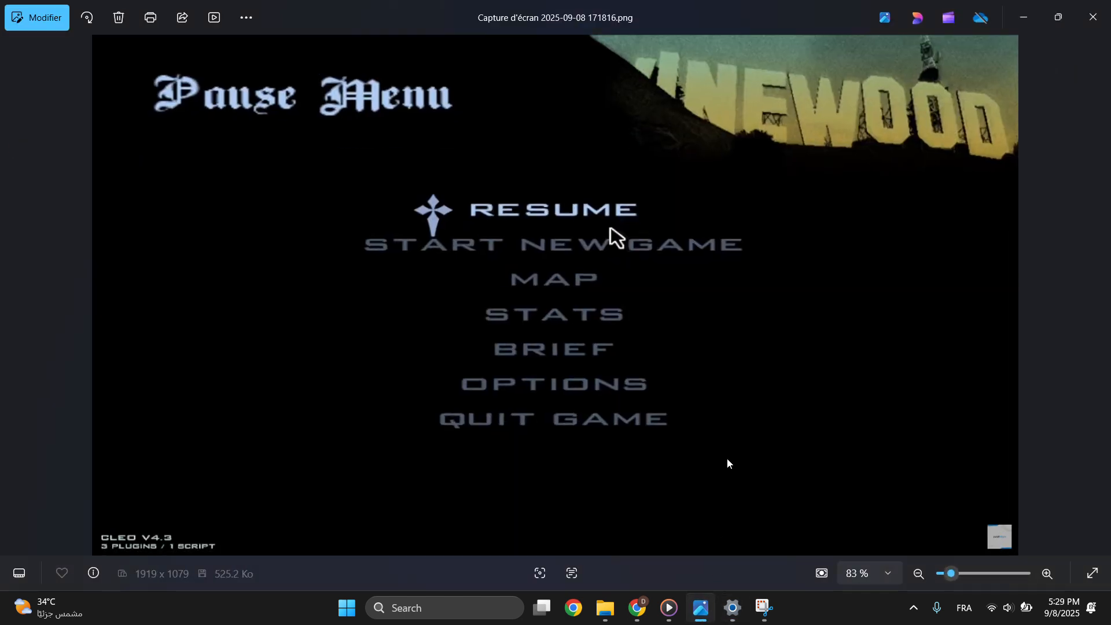
pyautogui.moveTo(580, 401)
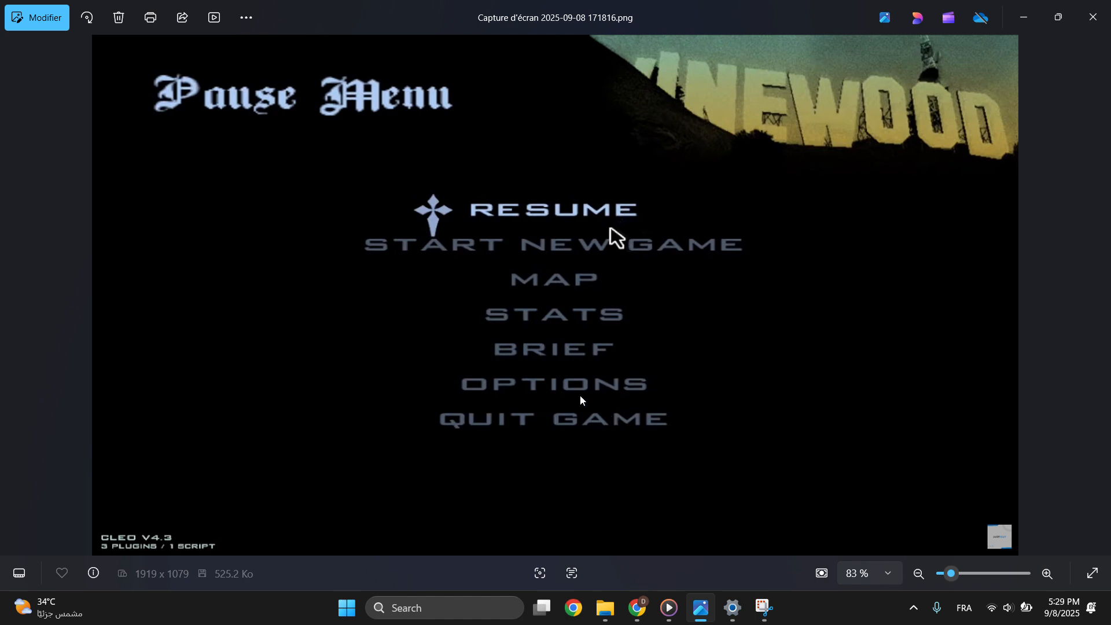
pyautogui.moveTo(671, 160)
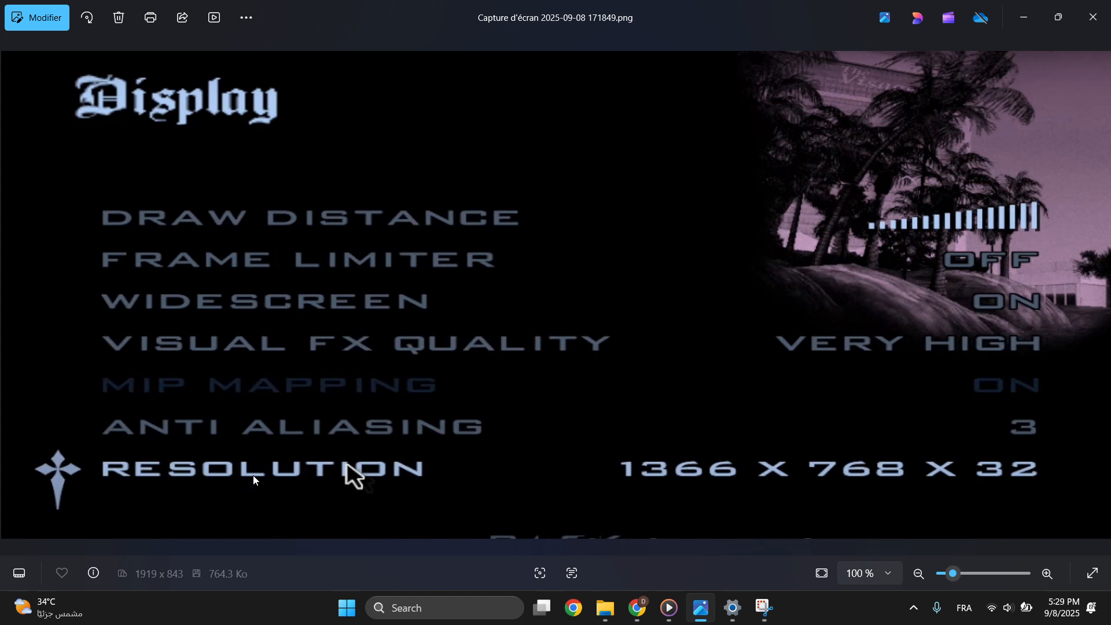
pyautogui.moveTo(753, 497)
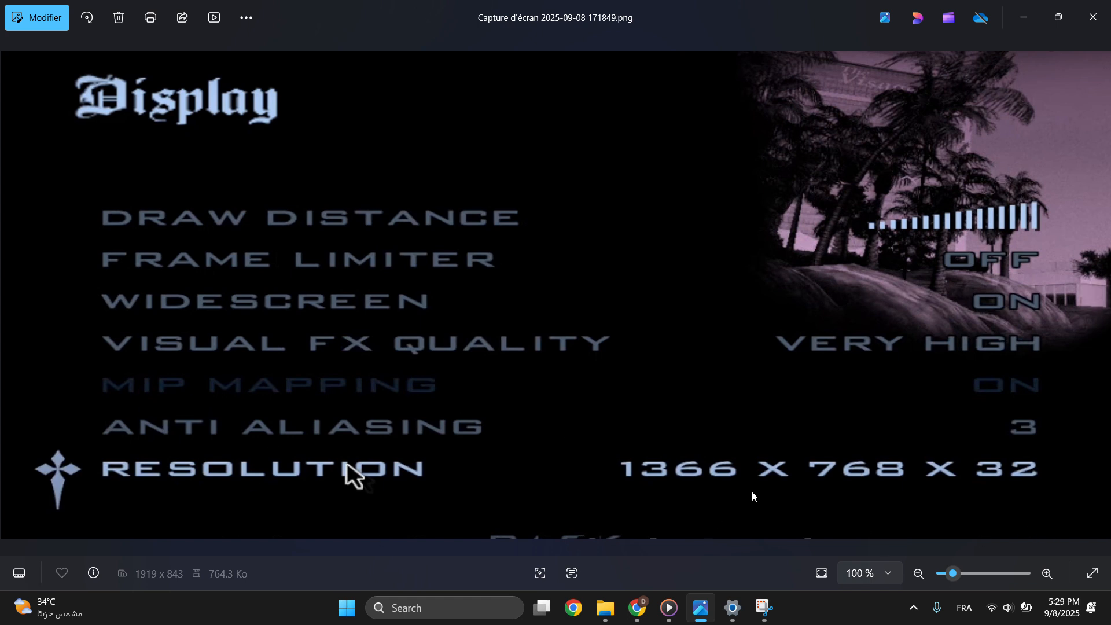
pyautogui.moveTo(804, 486)
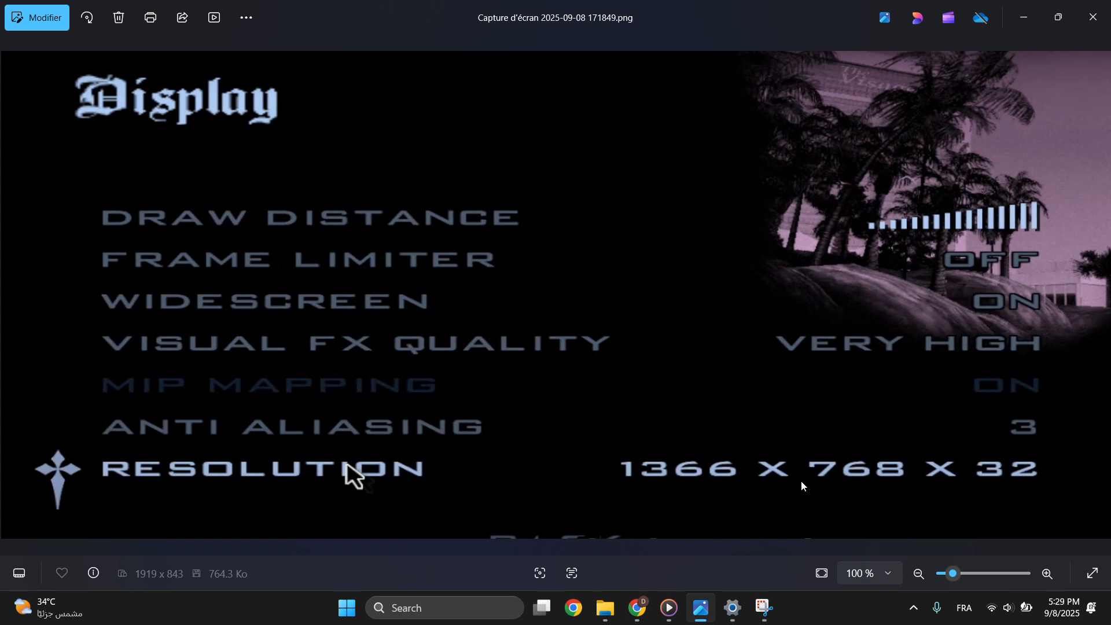
pyautogui.moveTo(519, 31)
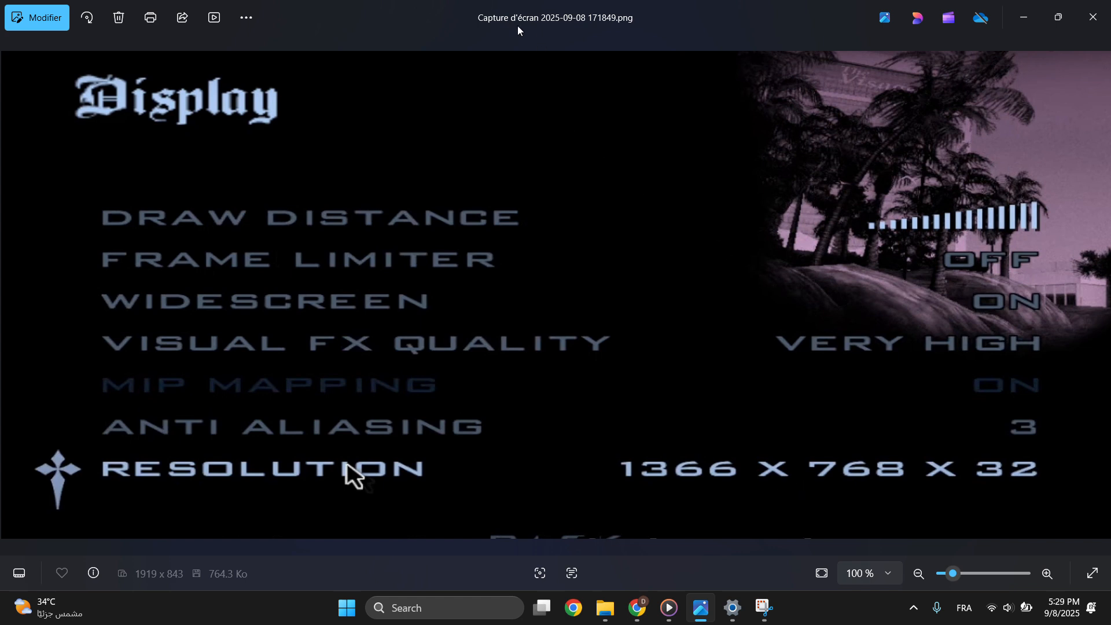